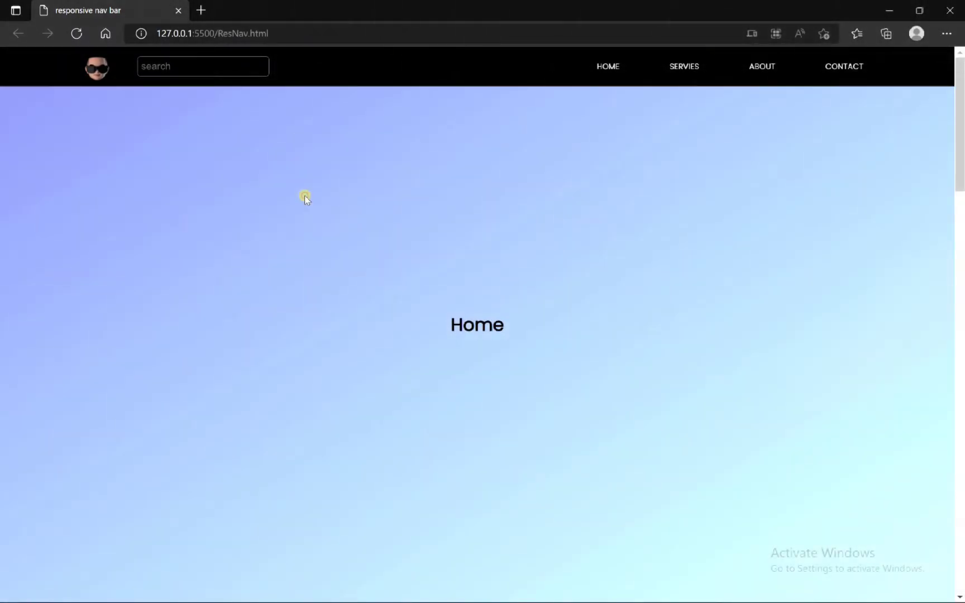
Step: Jump through the nav-bar links (Services, Contact and back) to check the page sections
{"action": "left_click", "coordinate": [683, 67]}
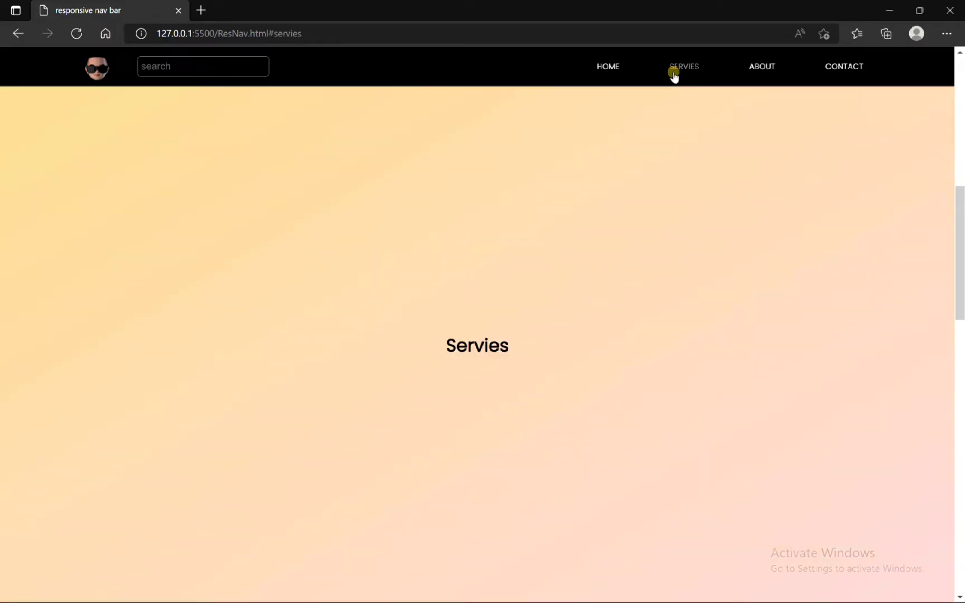
{"action": "left_click", "coordinate": [843, 67]}
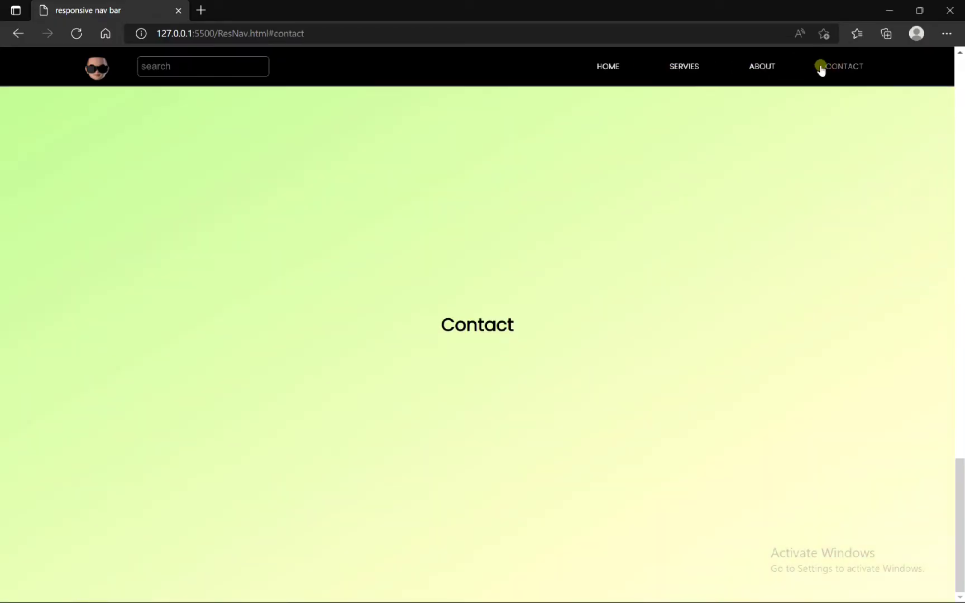
{"action": "left_click", "coordinate": [607, 67]}
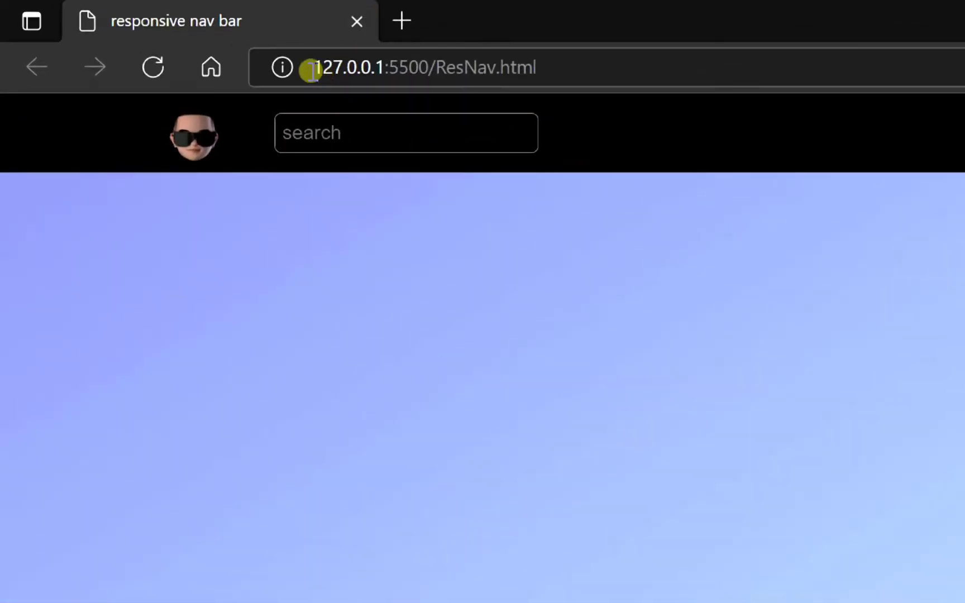
{"action": "left_click", "coordinate": [424, 67]}
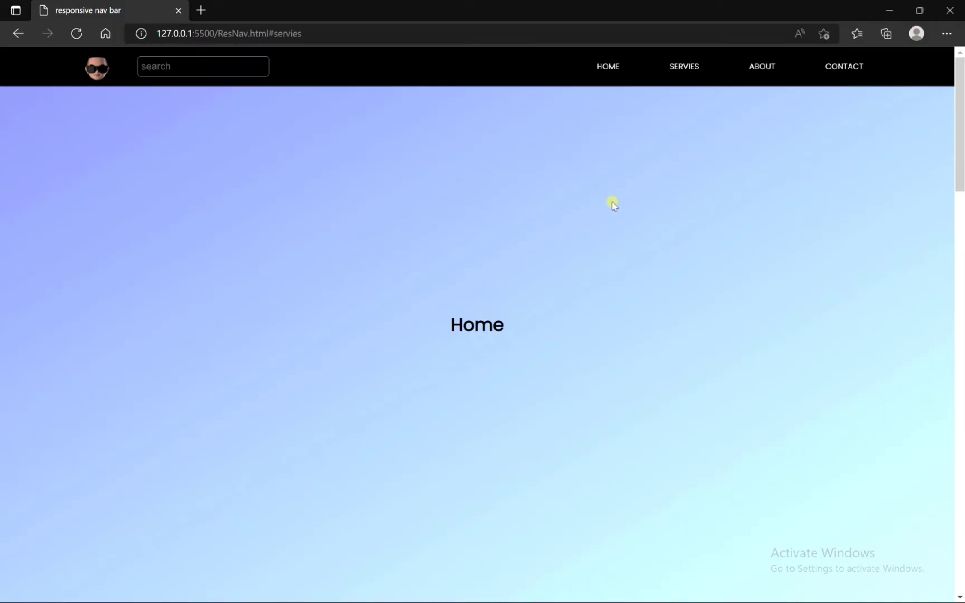
Step: Inspect the page in DevTools device mode and toggle the mobile nav menu open and closed
{"action": "right_click", "coordinate": [612, 204]}
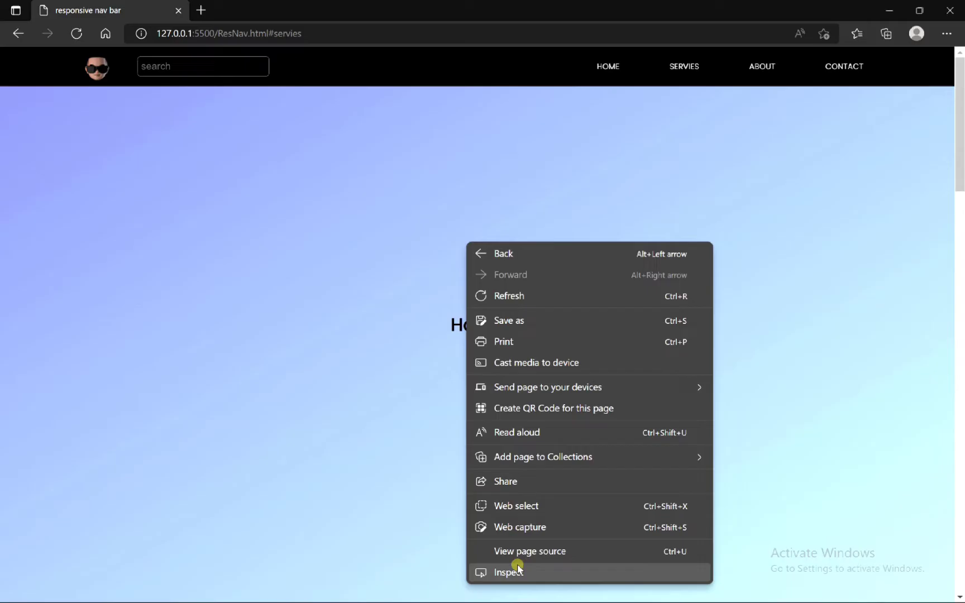
{"action": "left_click", "coordinate": [509, 571]}
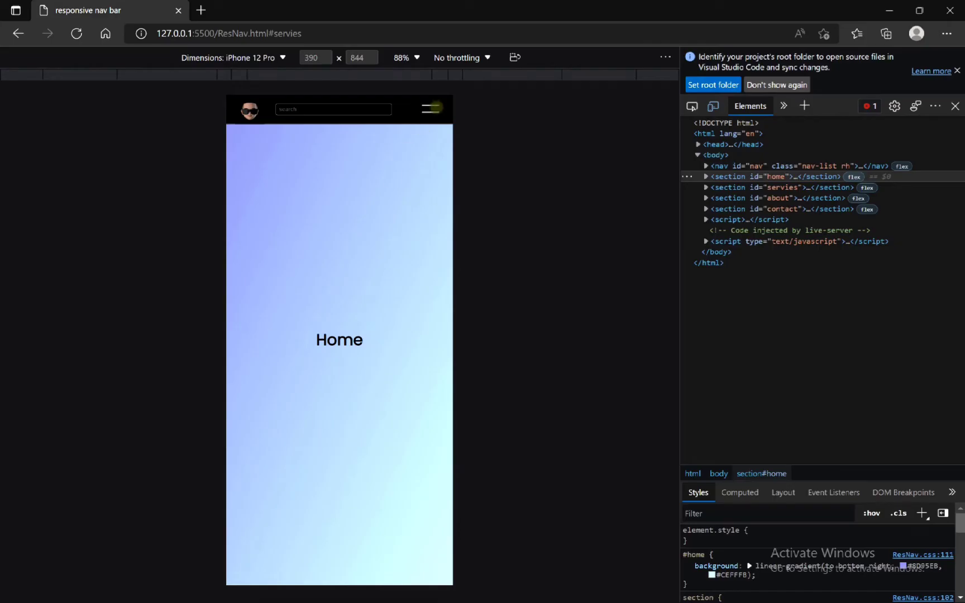
{"action": "left_click", "coordinate": [430, 109]}
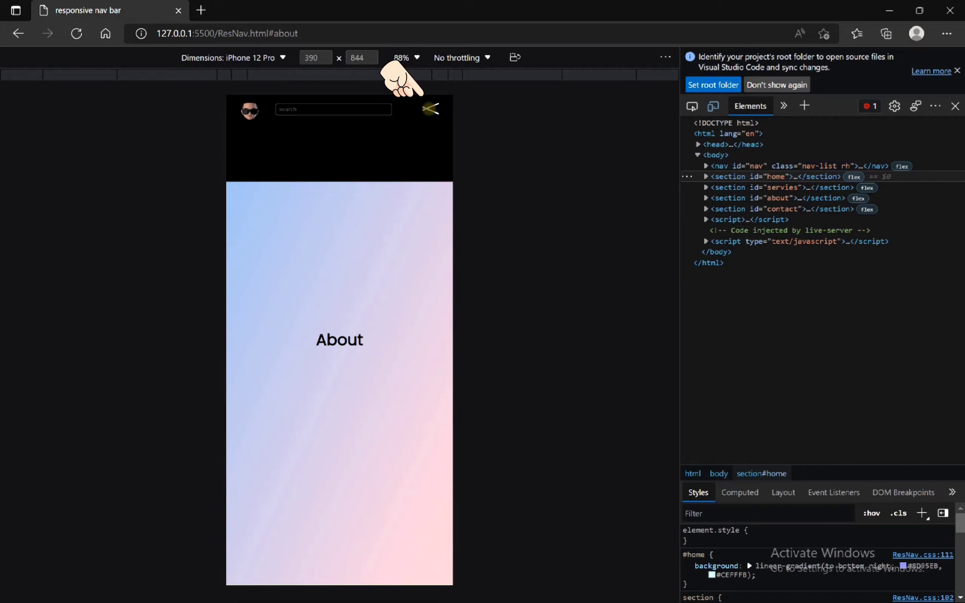
{"action": "left_click", "coordinate": [430, 110]}
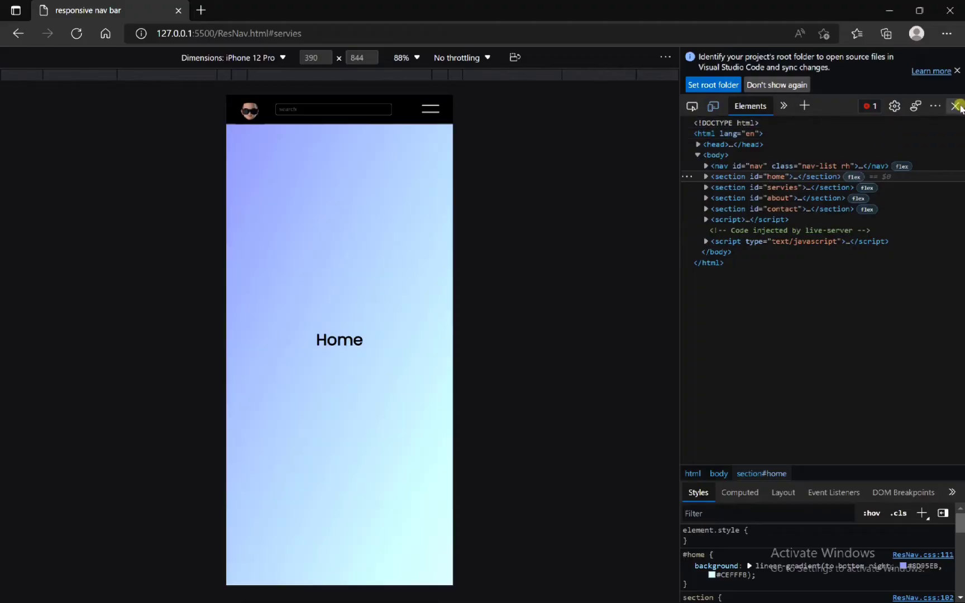
Step: Close the developer tools so Edge shows the nav page at full width
{"action": "left_click", "coordinate": [957, 106]}
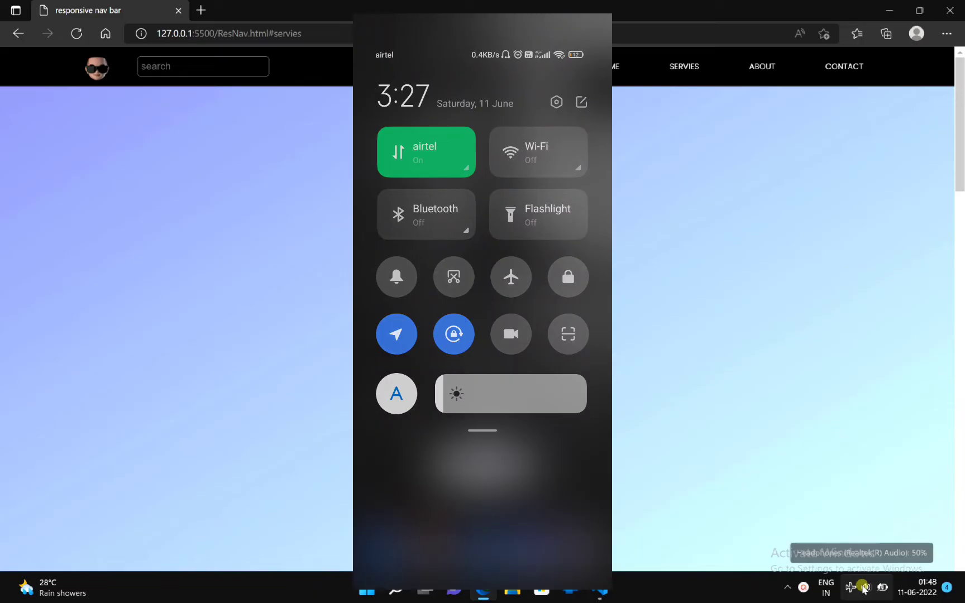
Step: Turn on Wi-Fi from Quick Settings and connect to the Redmi Note 10 Pro network
{"action": "left_click", "coordinate": [864, 587]}
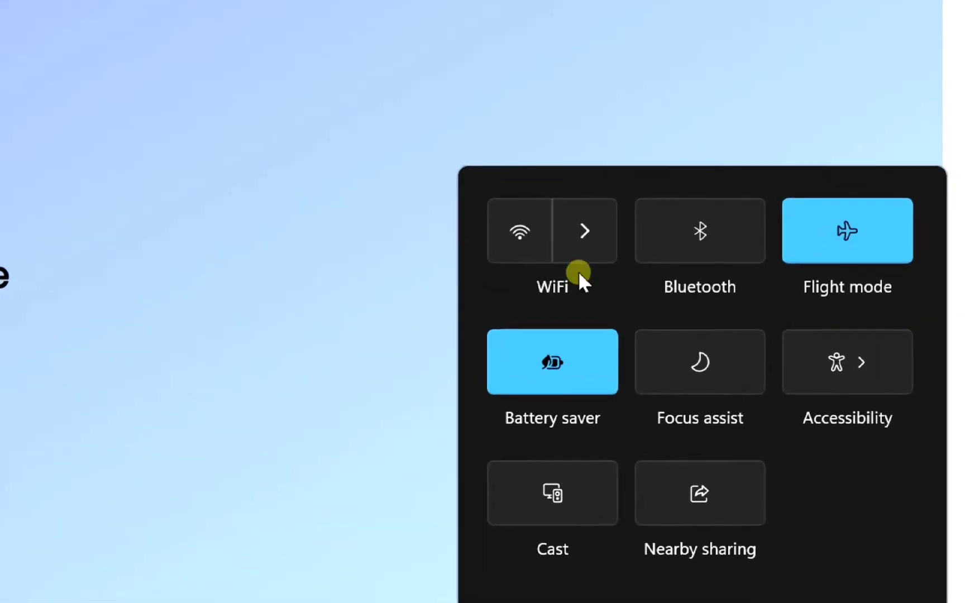
{"action": "left_click", "coordinate": [519, 231]}
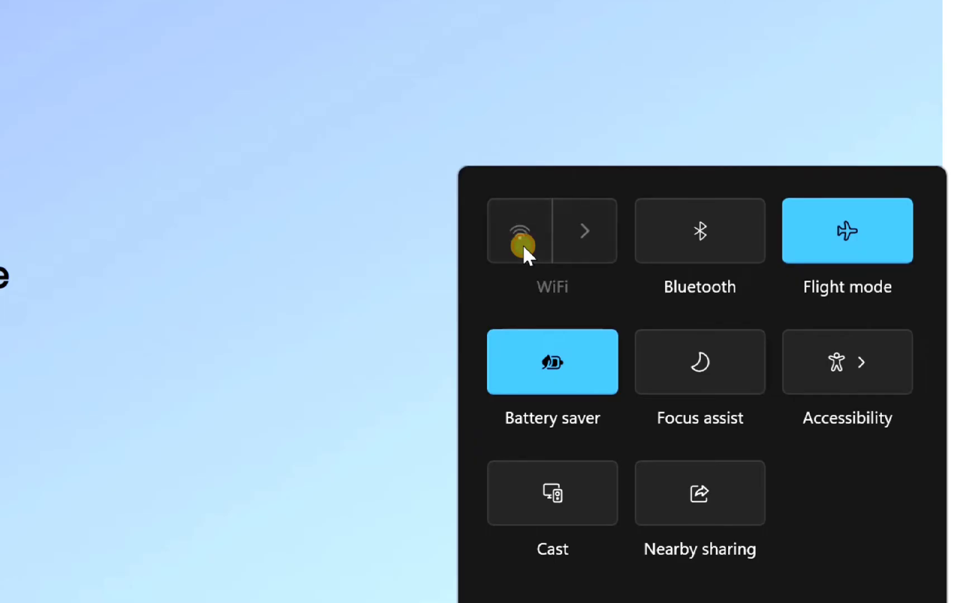
{"action": "left_click", "coordinate": [584, 231]}
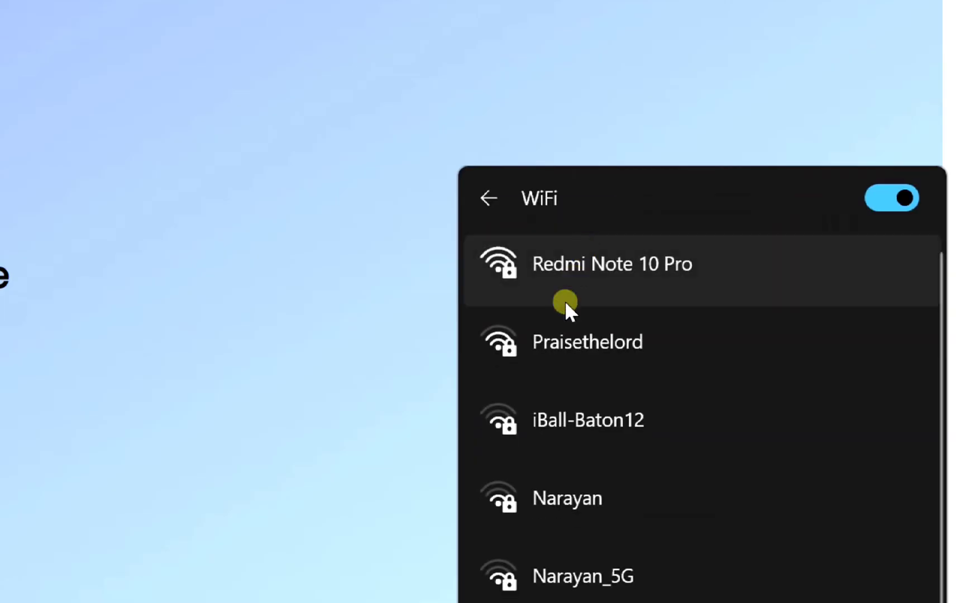
{"action": "left_click", "coordinate": [612, 264]}
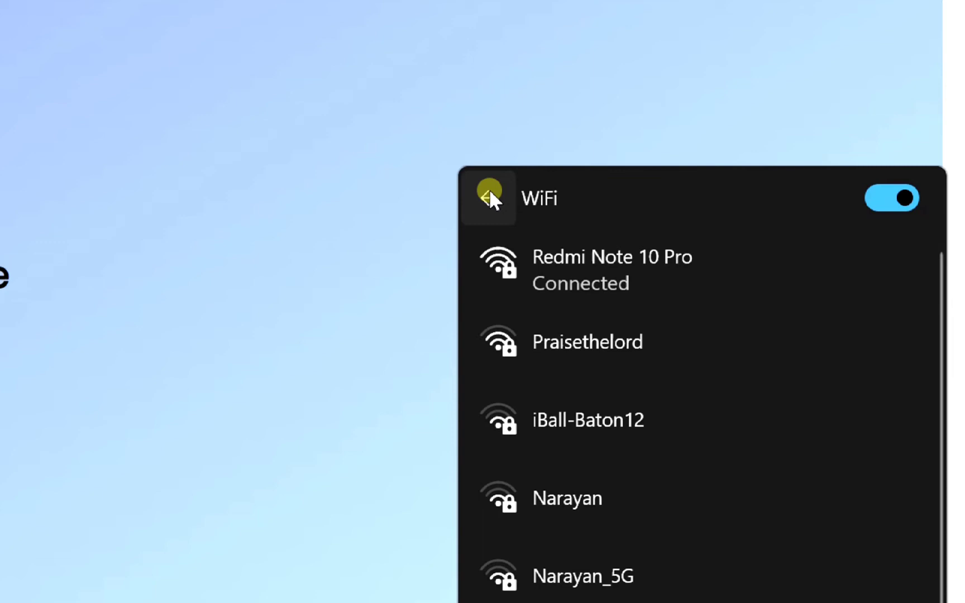
{"action": "left_click", "coordinate": [489, 197]}
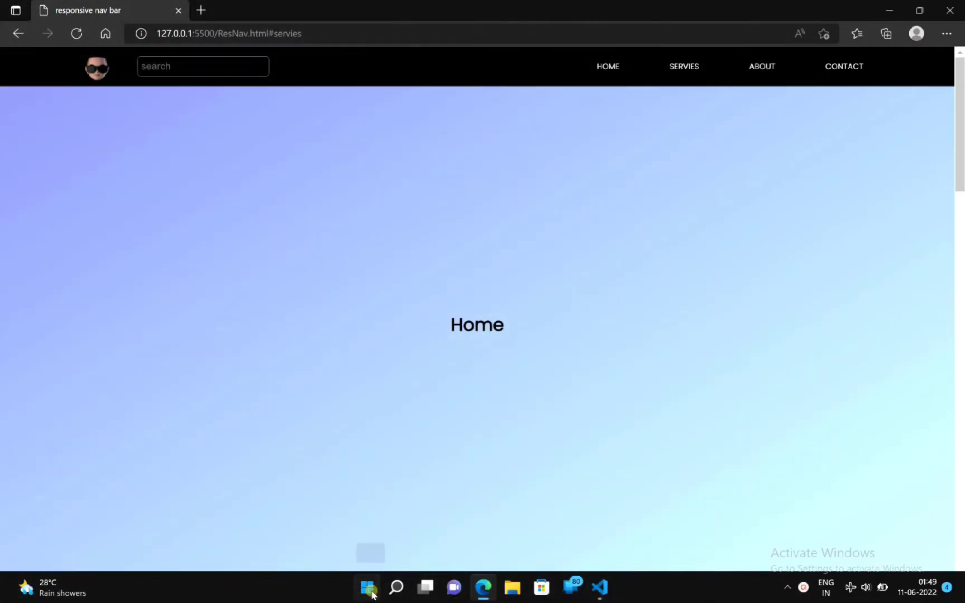
Step: Launch Command Prompt from Start search and begin entering ipconfig
{"action": "left_click", "coordinate": [366, 587]}
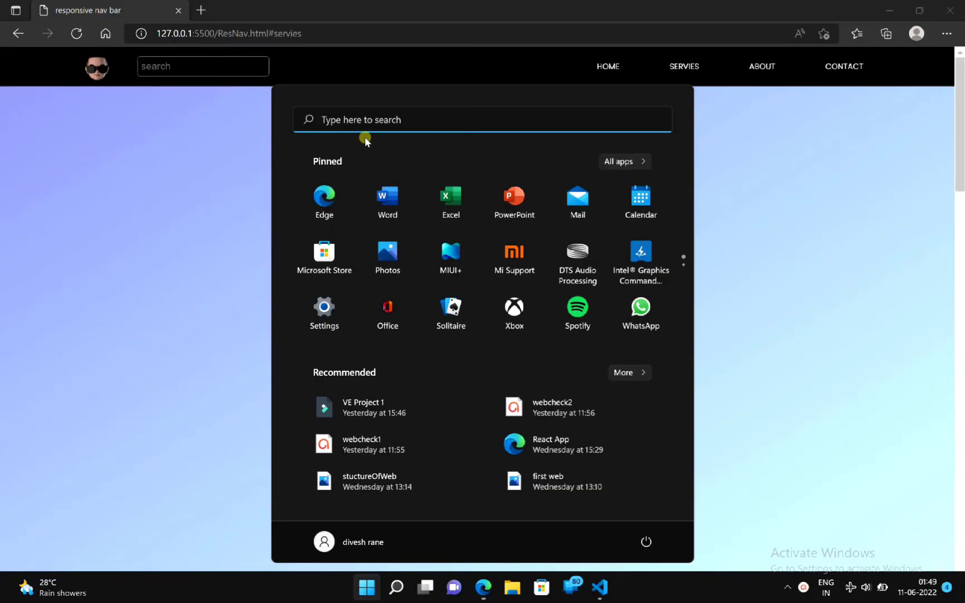
{"action": "type", "text": "command Prompt"}
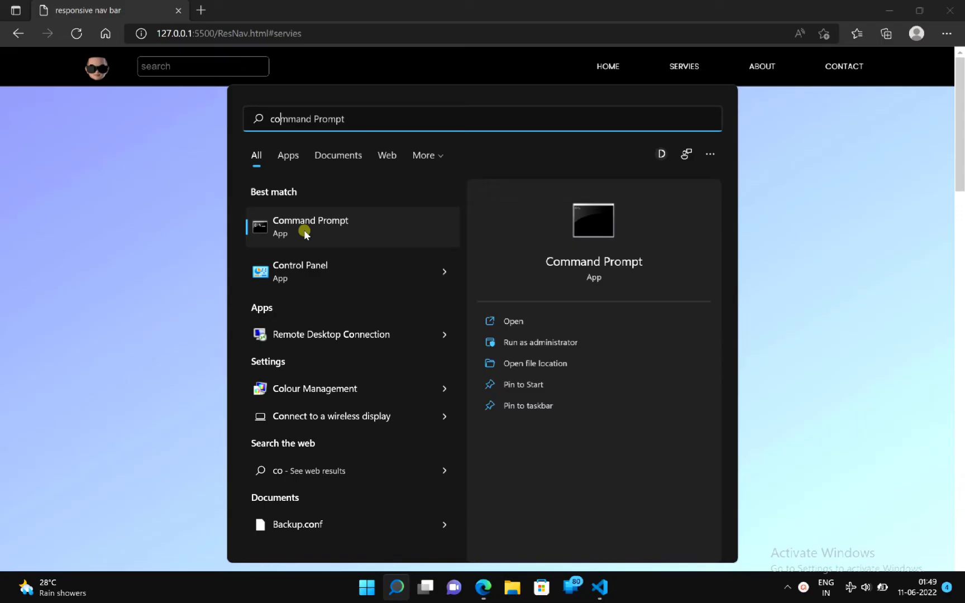
{"action": "left_click", "coordinate": [310, 226]}
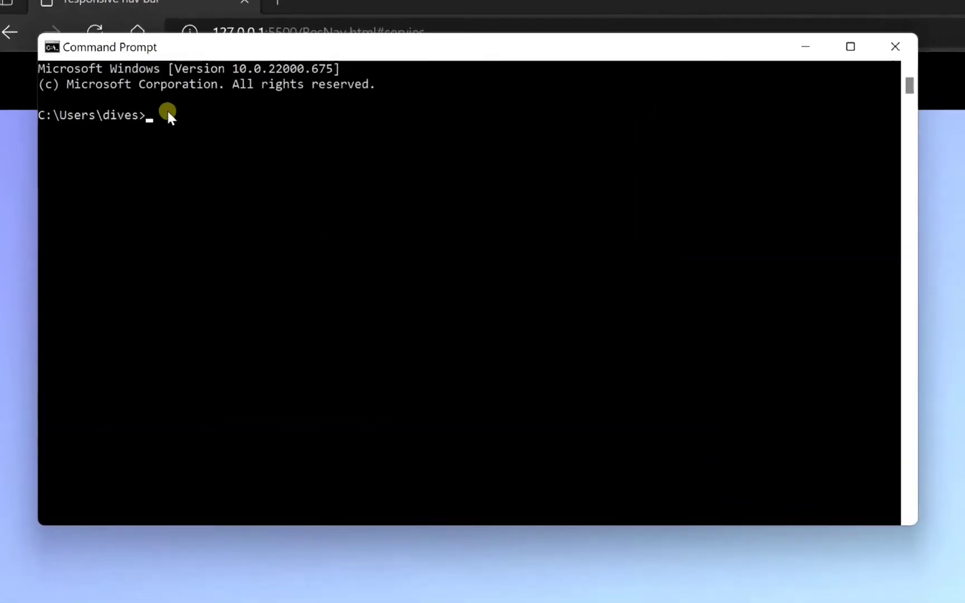
{"action": "type", "text": "ipco"}
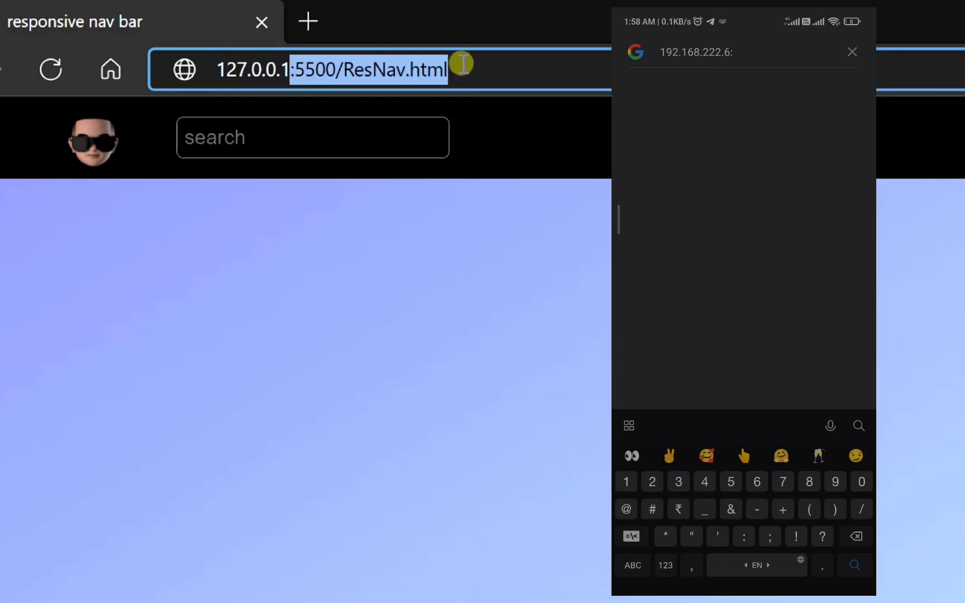
Step: Complete the URL as 192.168.222.6:5500/ResNav.html and load it on the phone
{"action": "type", "text": "5500/"}
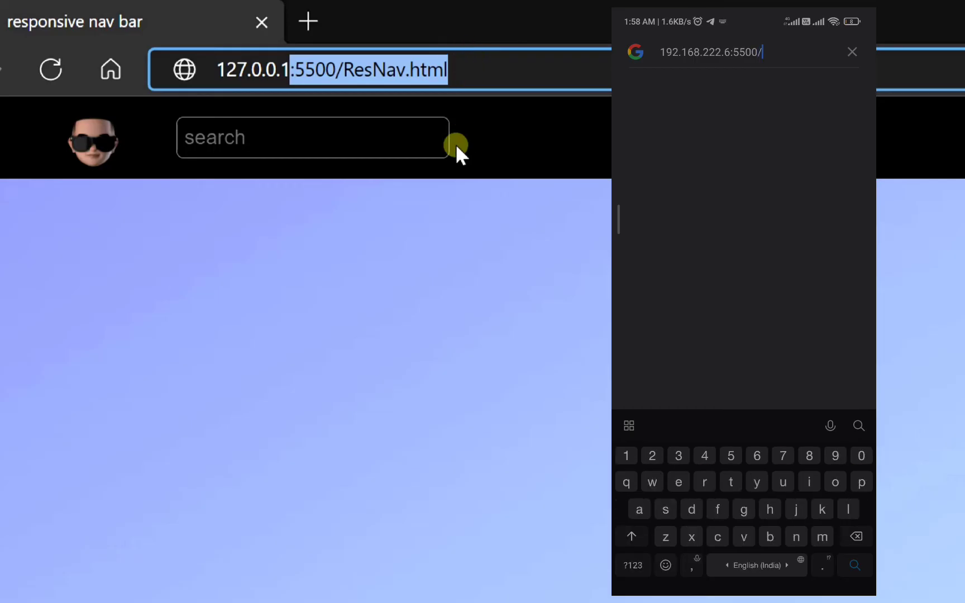
{"action": "type", "text": "ResNav.htm"}
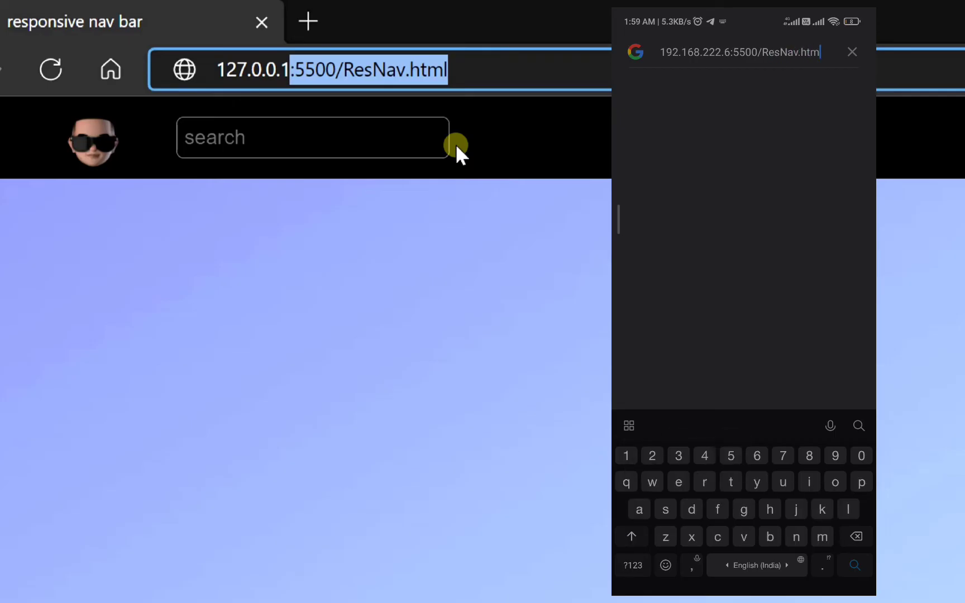
{"action": "key", "text": "Enter"}
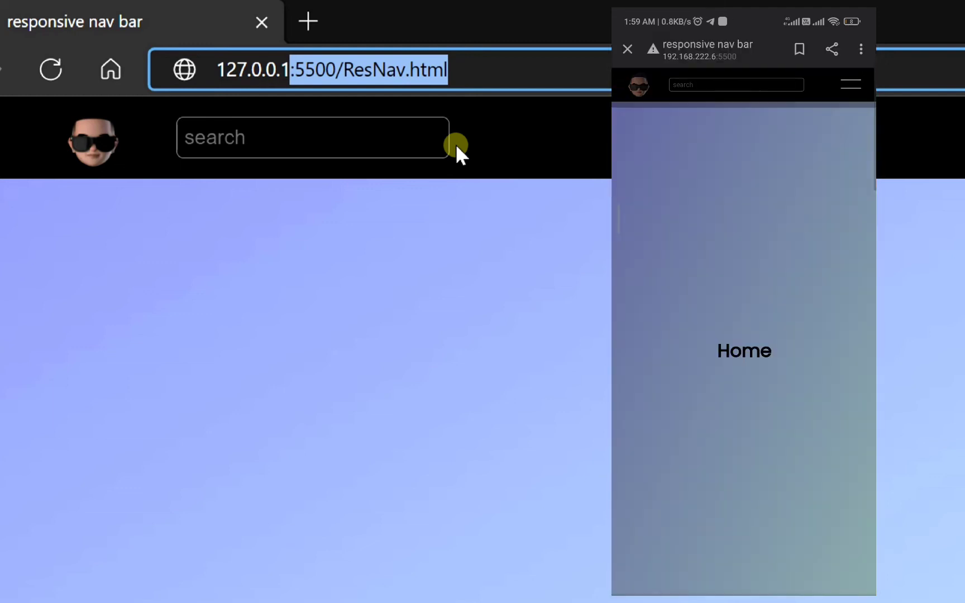
{"action": "left_click", "coordinate": [851, 84]}
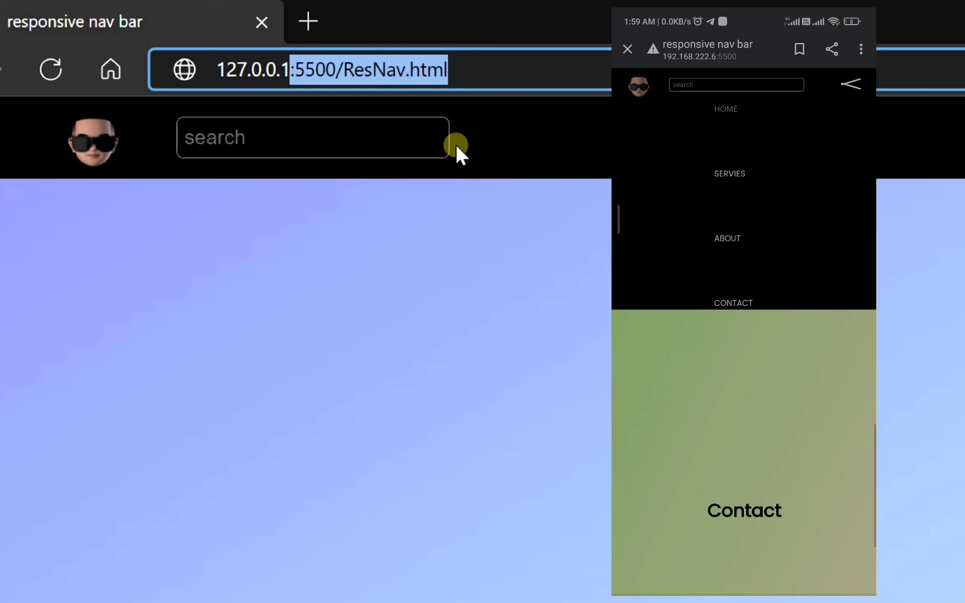
{"action": "left_click", "coordinate": [850, 84]}
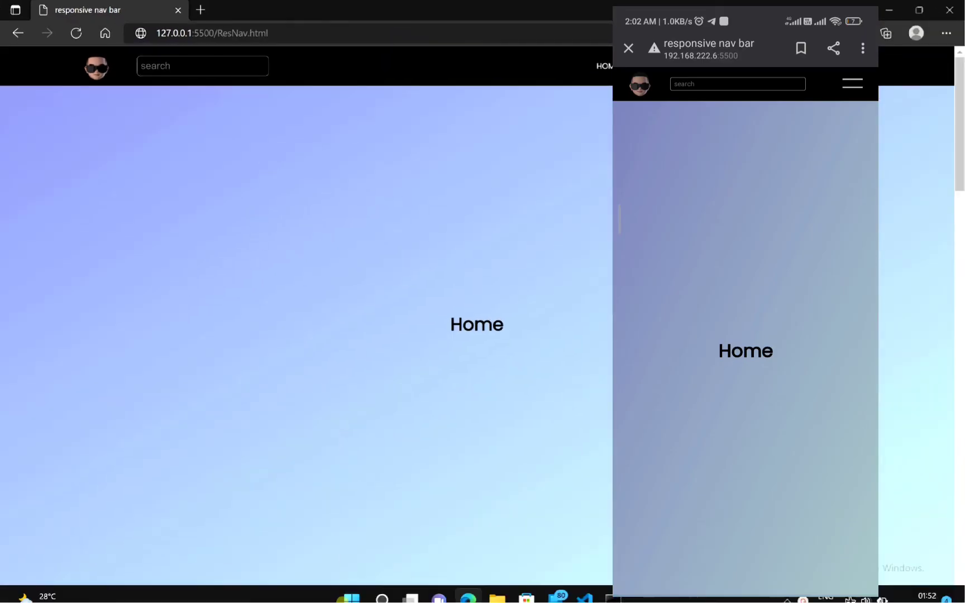
{"action": "left_click", "coordinate": [583, 585]}
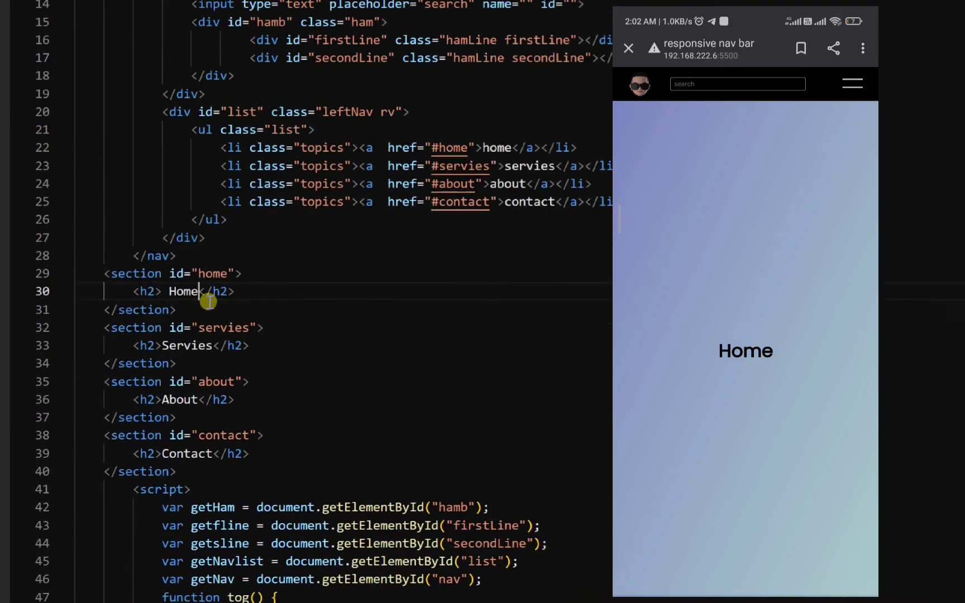
Step: Change the Home heading to 'Do like & subscribe', then restore it to Home
{"action": "type", "text": "Do like & subscribe"}
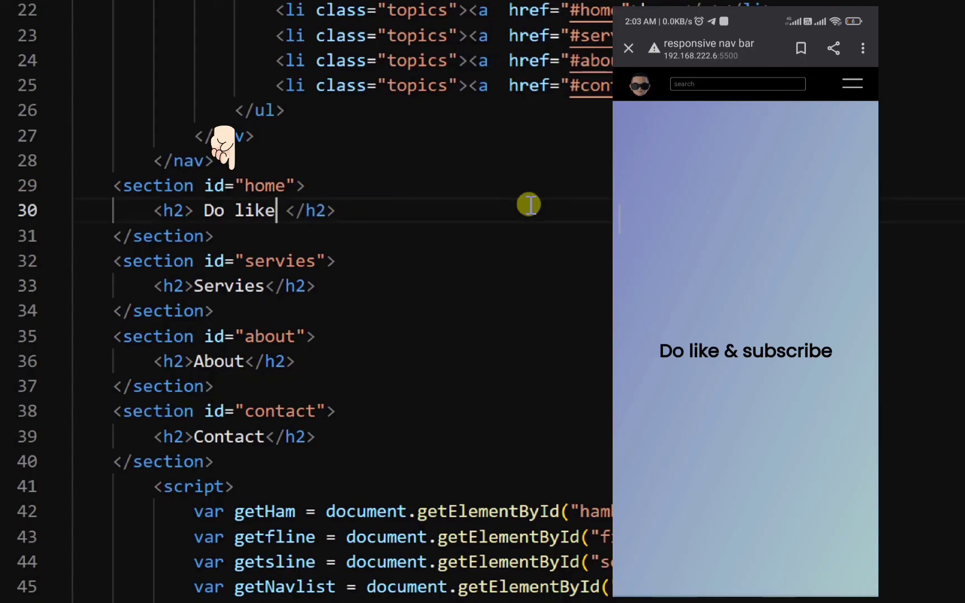
{"action": "type", "text": "Home"}
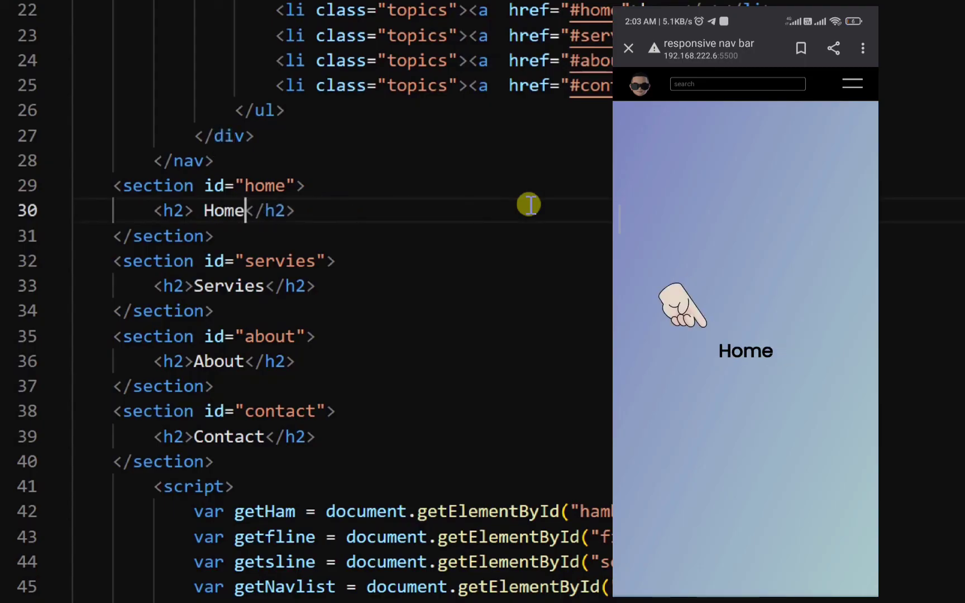
{"action": "mouse_move", "coordinate": [683, 308]}
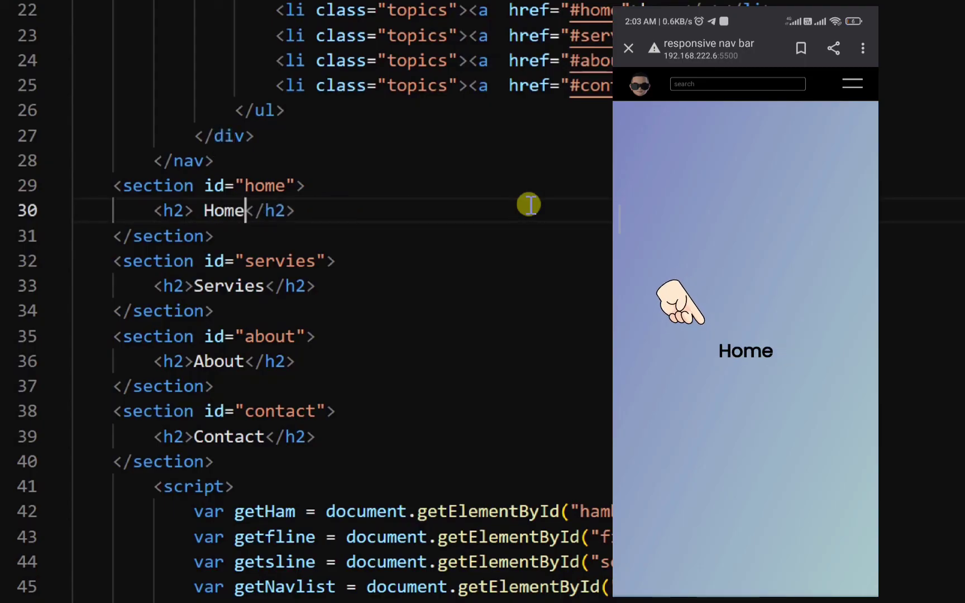